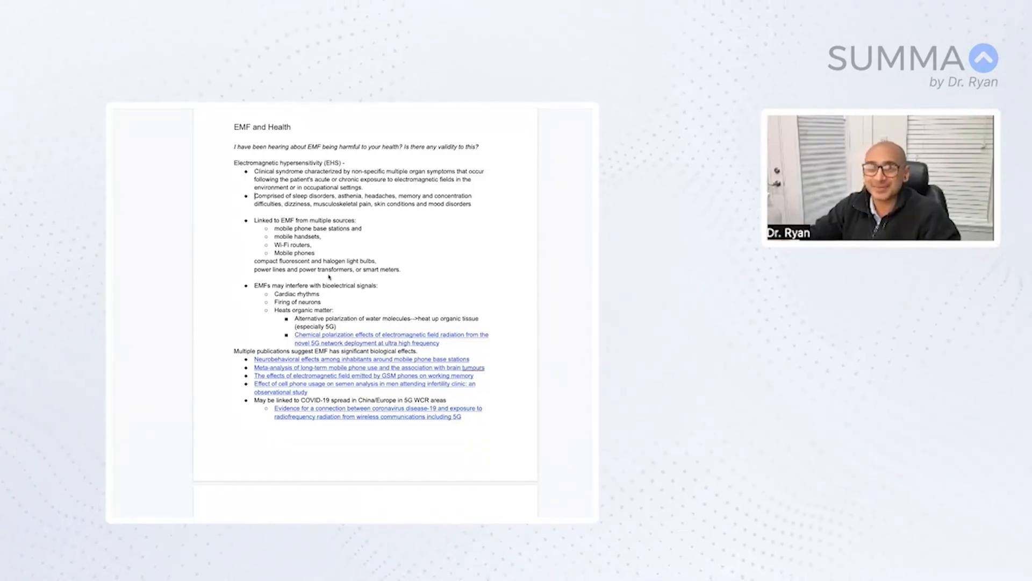
{"action": "scroll", "scroll_direction": "down", "scroll_amount": 3}
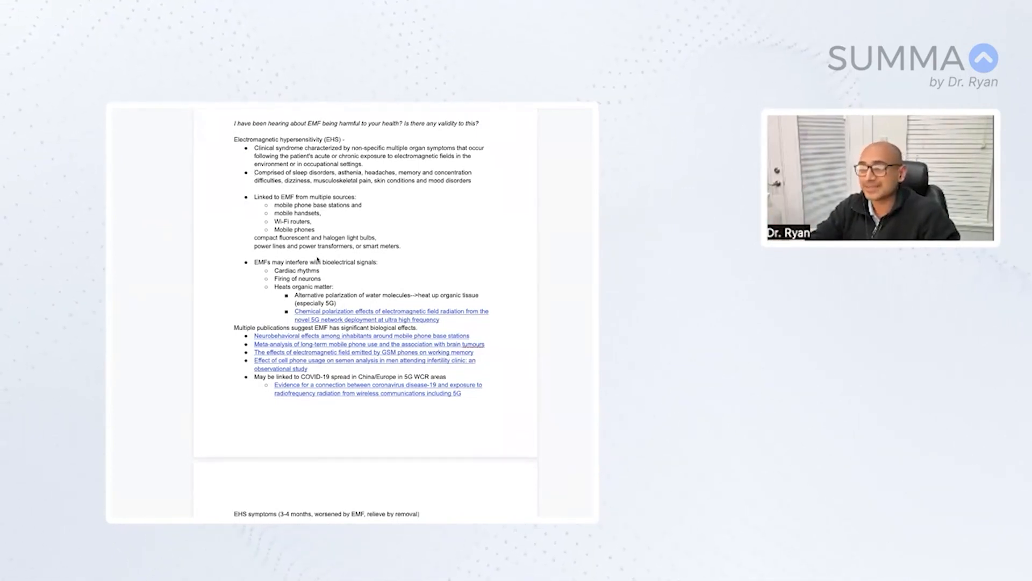
{"action": "scroll", "scroll_direction": "down", "scroll_amount": 3}
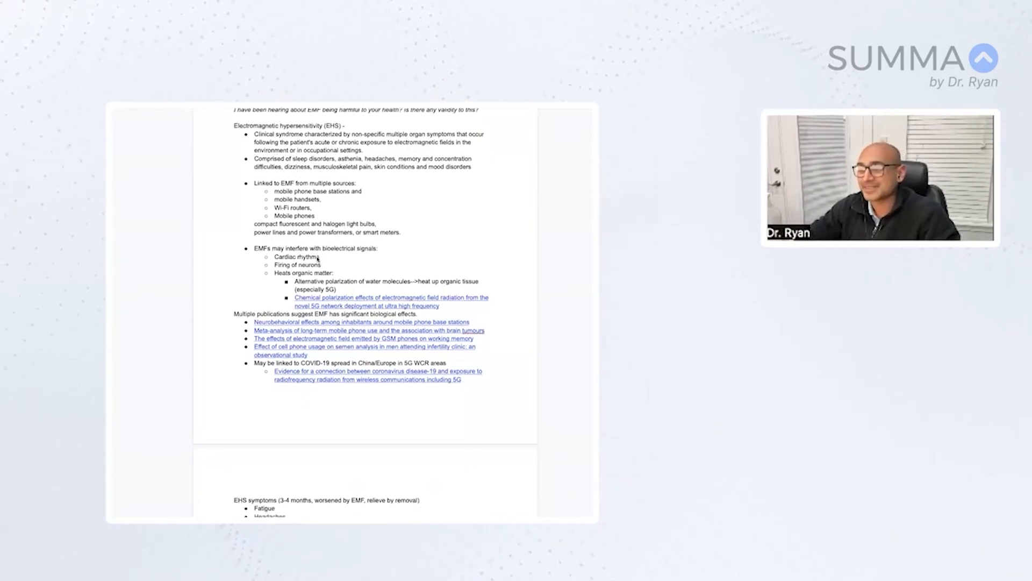
{"action": "scroll", "scroll_direction": "down", "scroll_amount": 3}
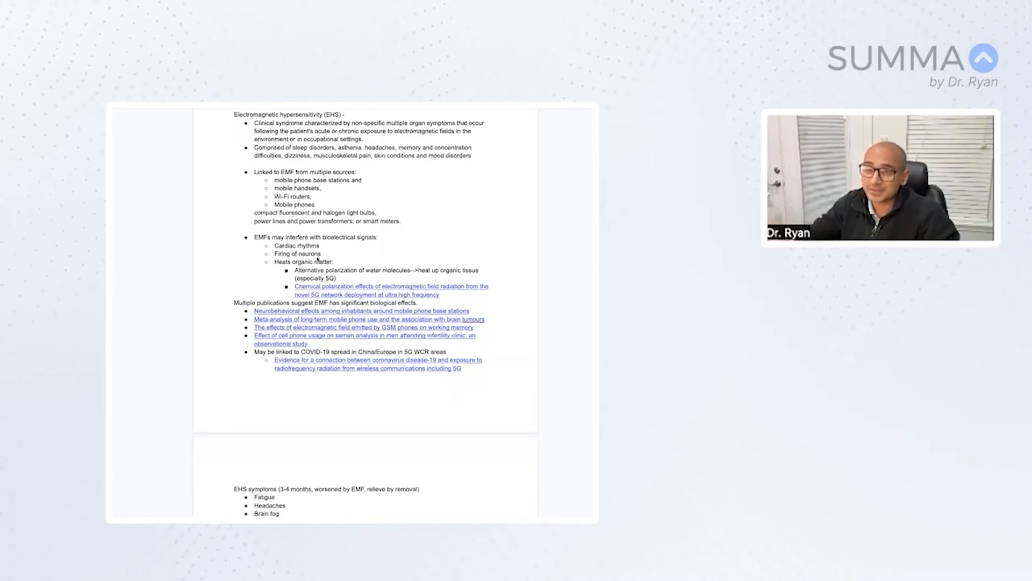
{"action": "scroll", "scroll_direction": "down", "scroll_amount": 3}
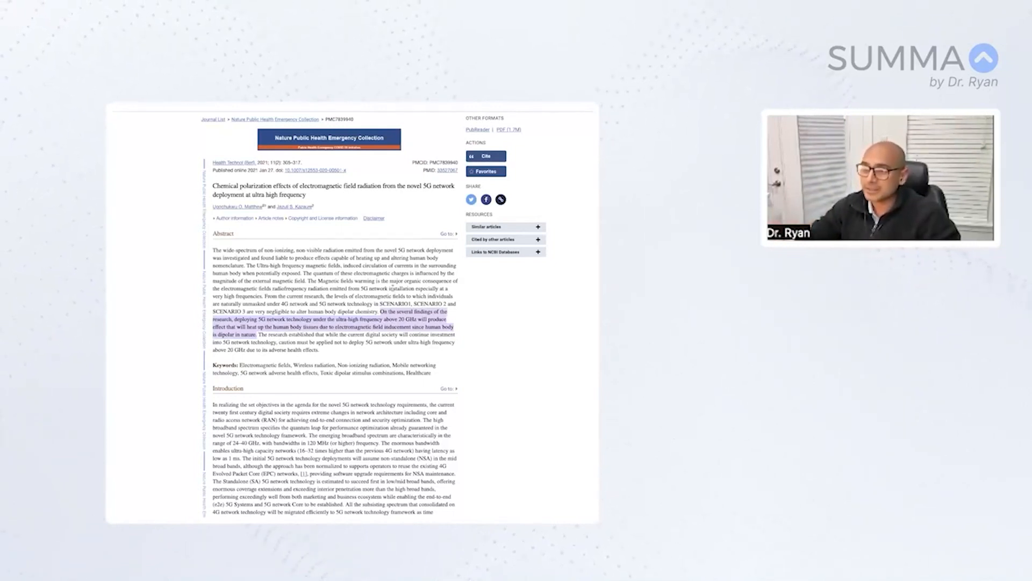
{"action": "scroll", "scroll_direction": "down", "scroll_amount": 3}
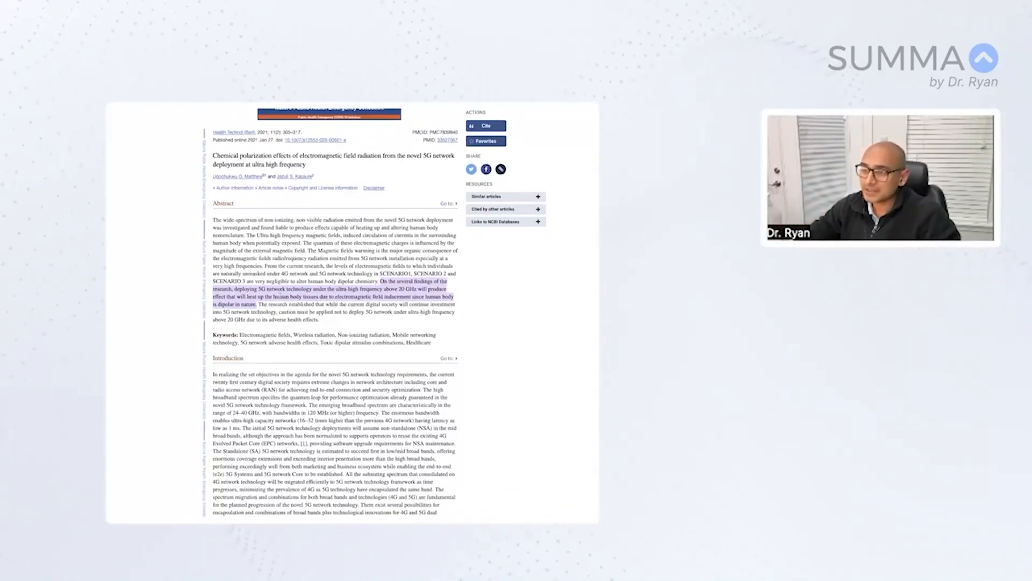